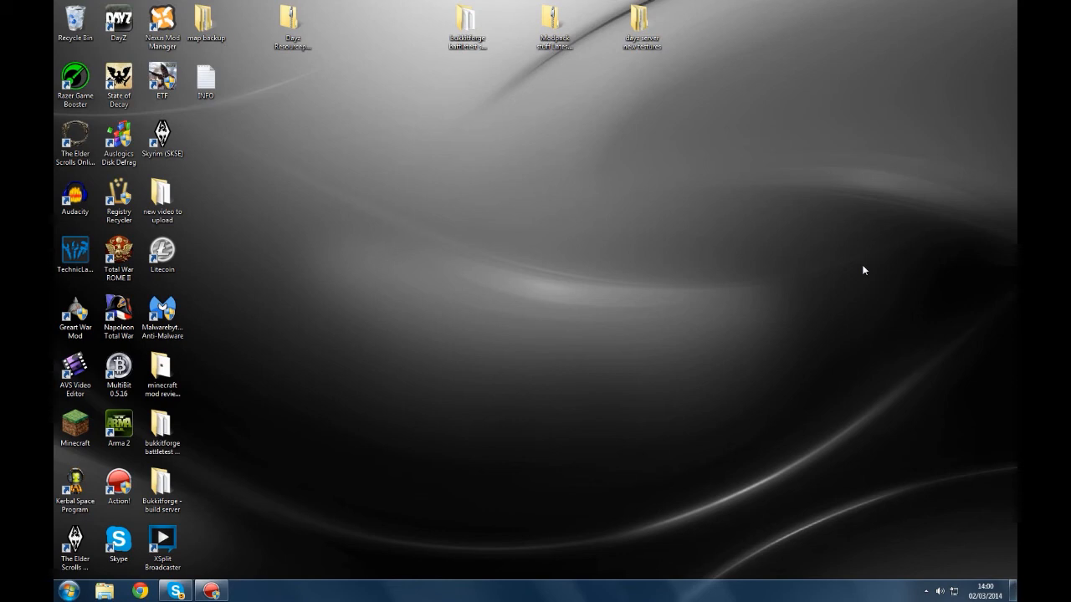
# Start Google Chrome and head to the Dayz Ganzurino modpack page on technicpack.net
pyautogui.click(140, 592)
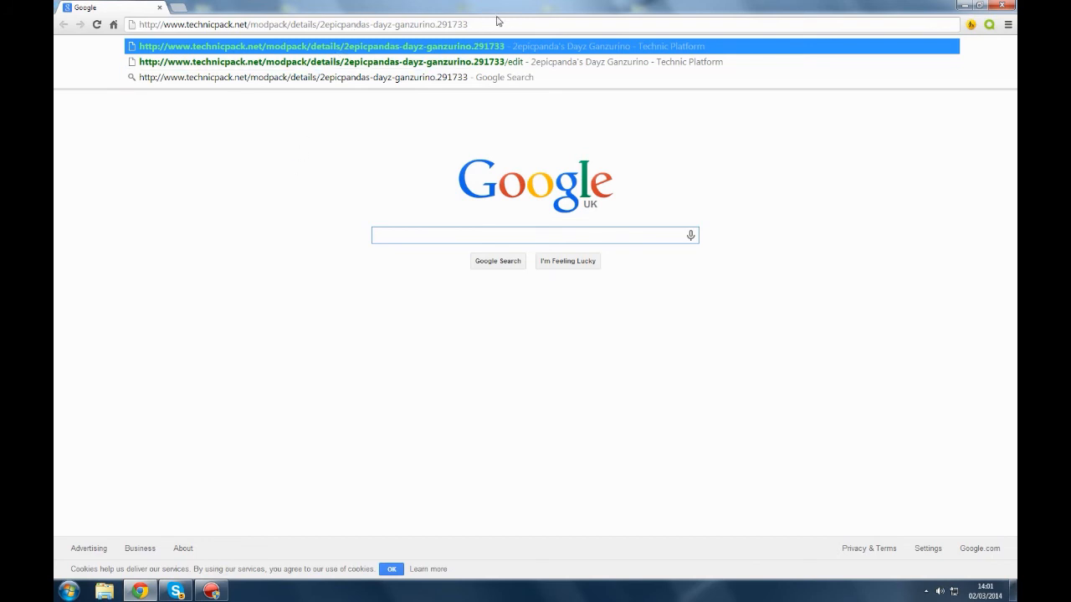
pyautogui.moveTo(288, 29)
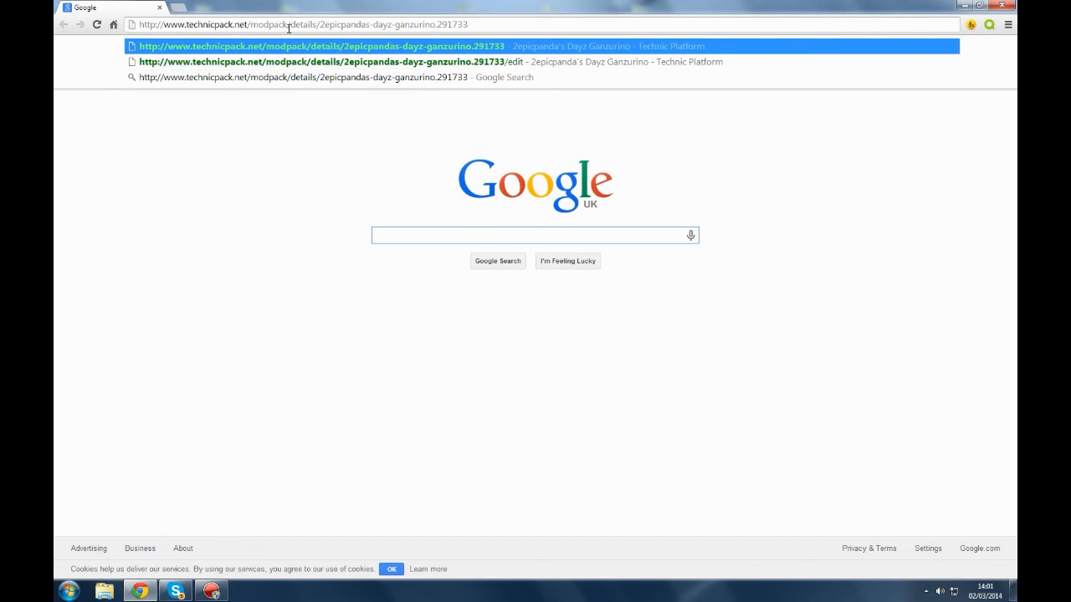
pyautogui.moveTo(301, 224)
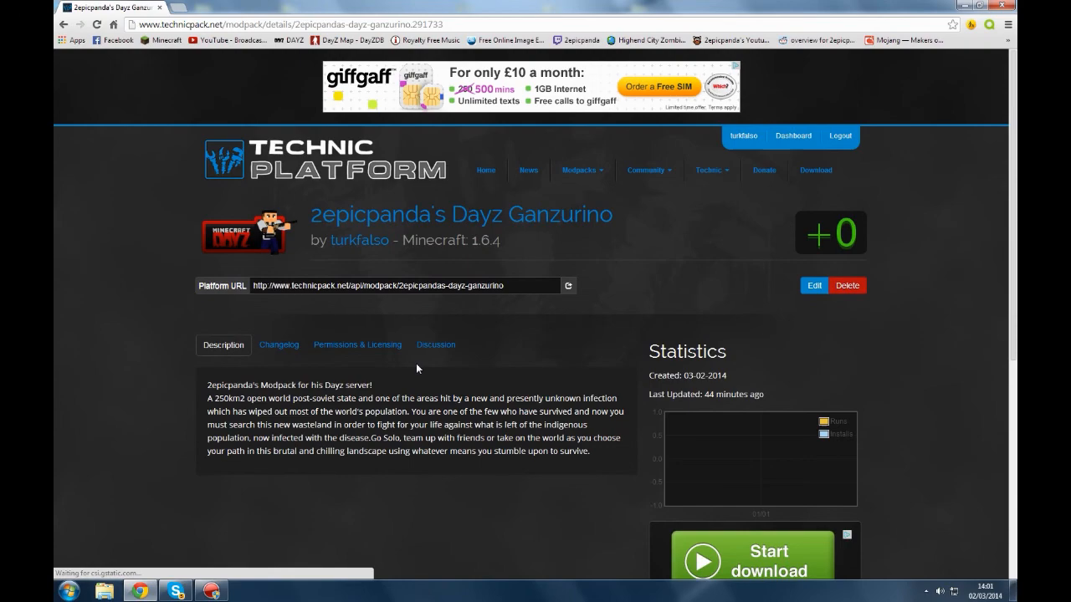
# Select and copy the modpack's Platform URL, then minimize the browser to the desktop
pyautogui.scroll(-3)
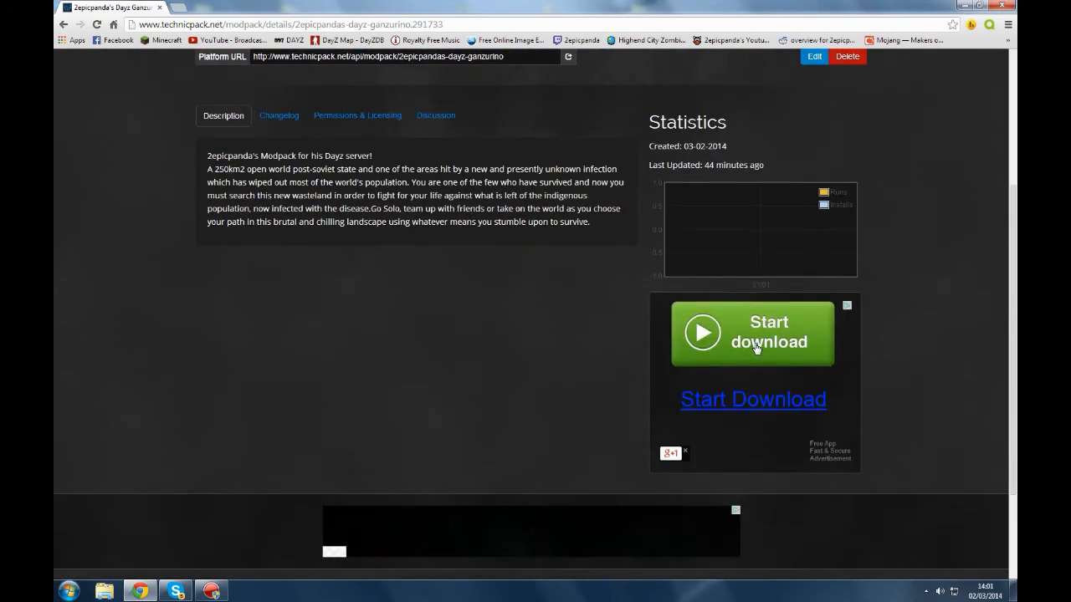
pyautogui.scroll(3)
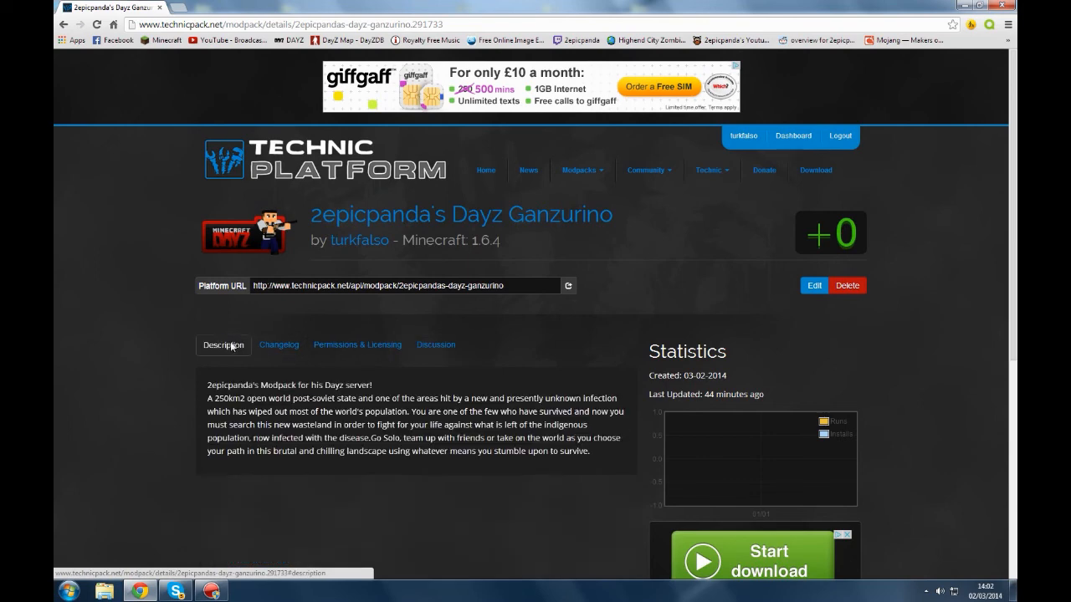
pyautogui.moveTo(153, 347)
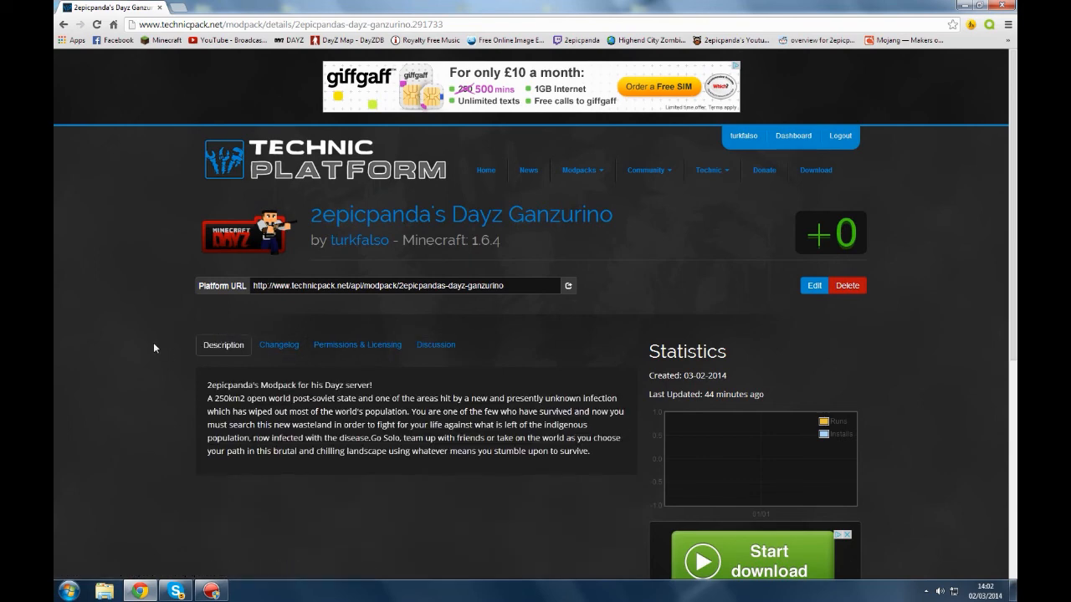
pyautogui.moveTo(475, 214)
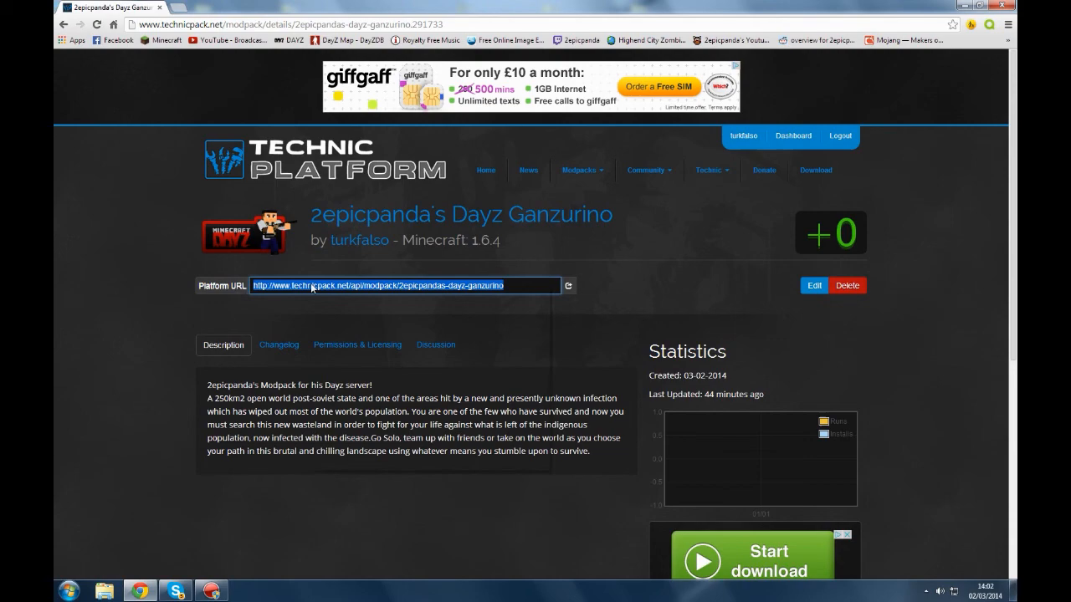
pyautogui.click(174, 590)
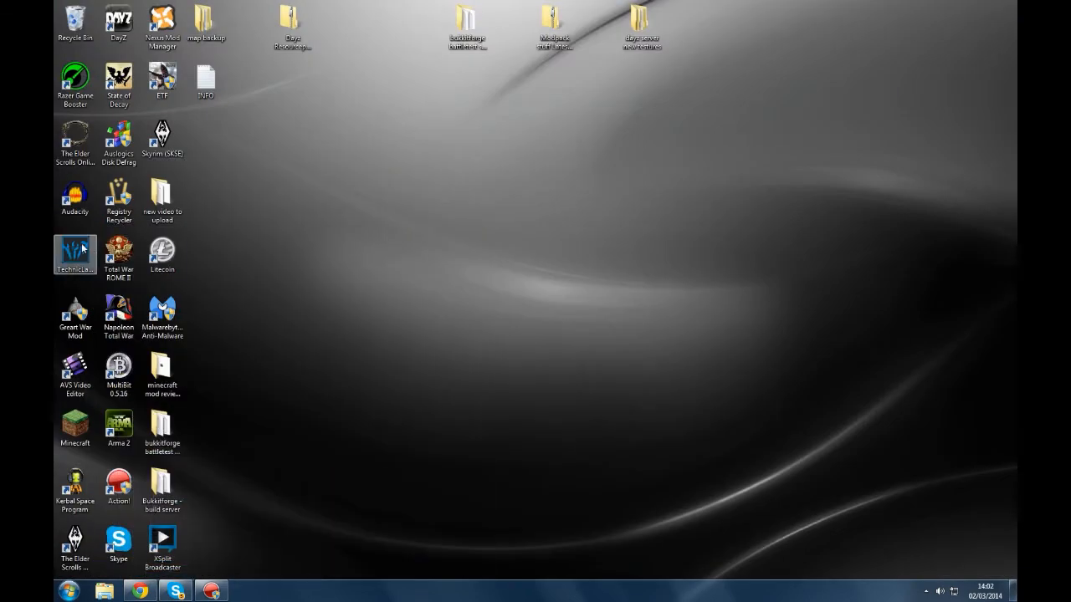
# Start Technic Launcher from its desktop icon
pyautogui.doubleClick(74, 254)
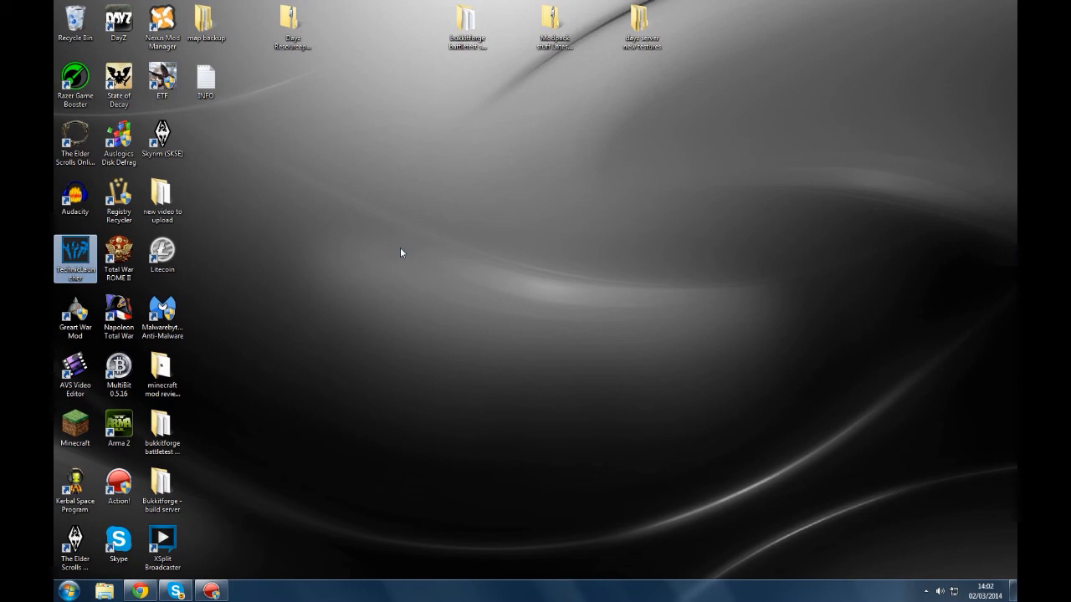
pyautogui.doubleClick(73, 251)
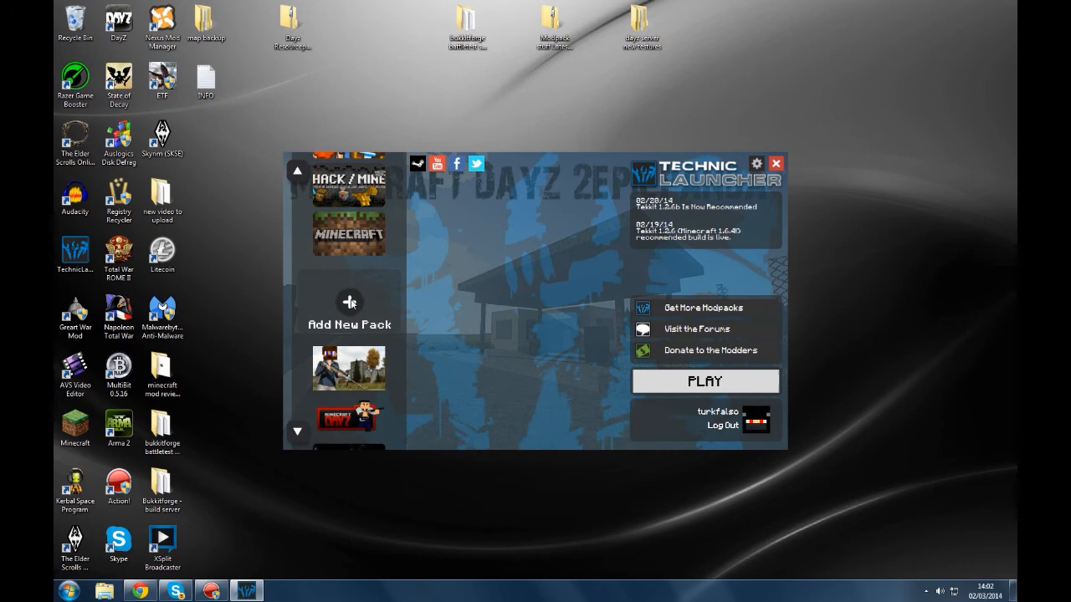
# Add a new pack from the pasted Dayz Ganzurino platform URL and play it
pyautogui.click(348, 324)
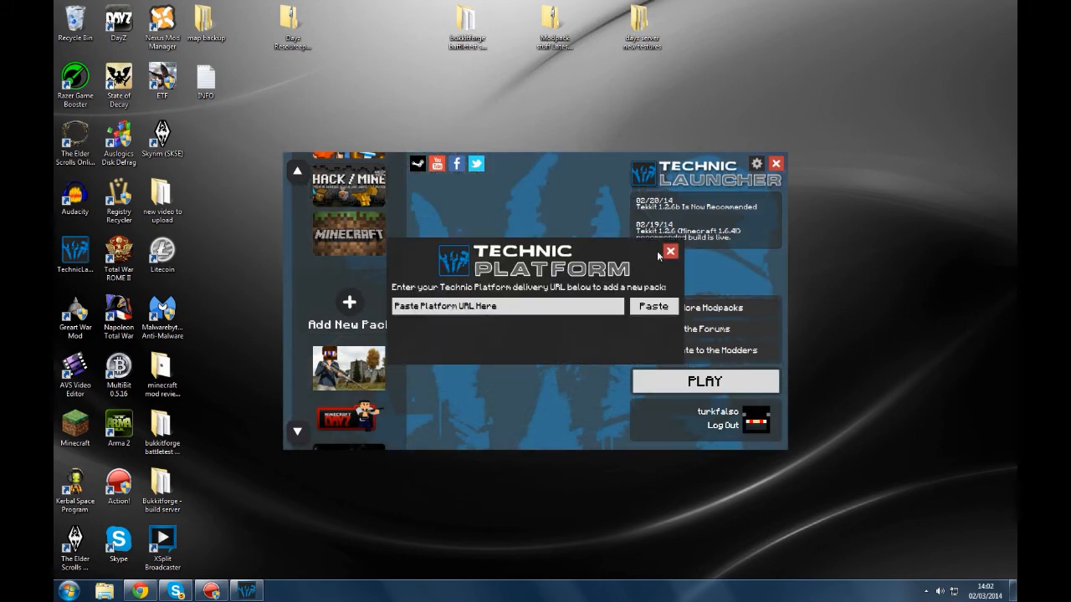
pyautogui.click(669, 251)
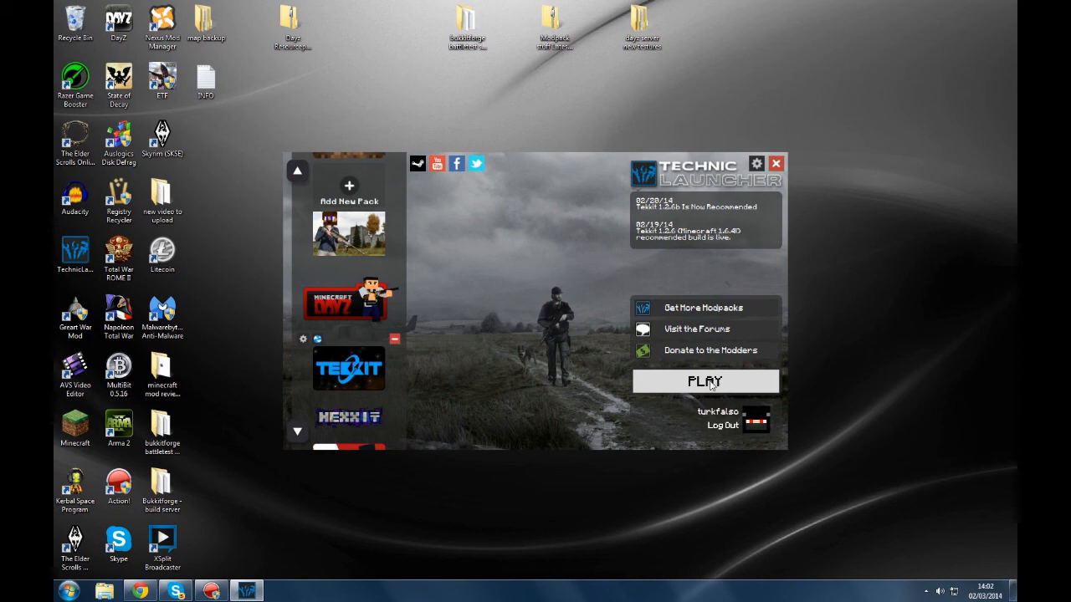
pyautogui.moveTo(712, 384)
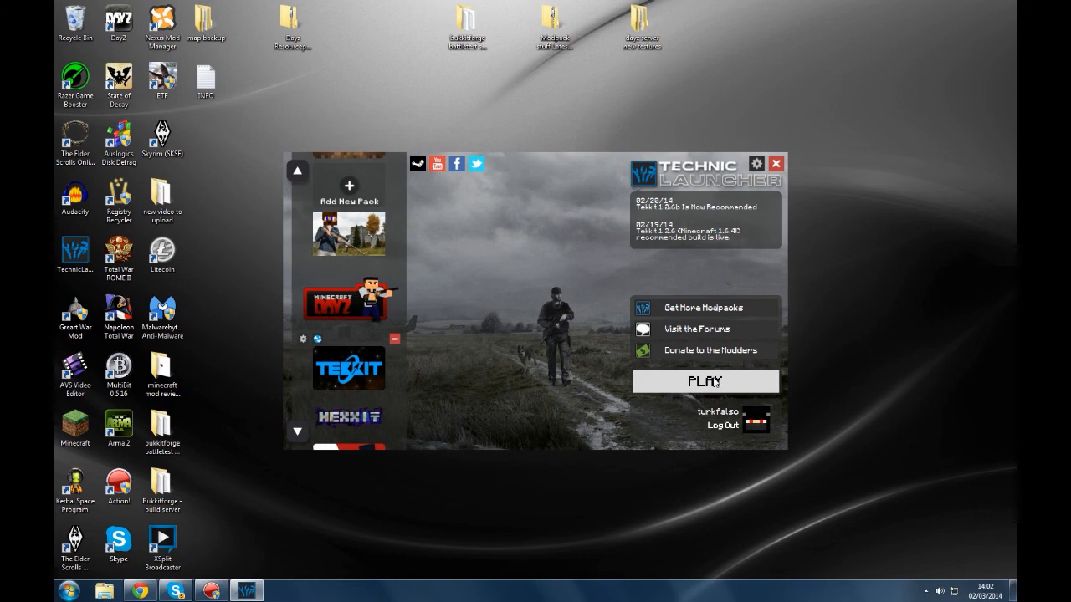
pyautogui.click(704, 382)
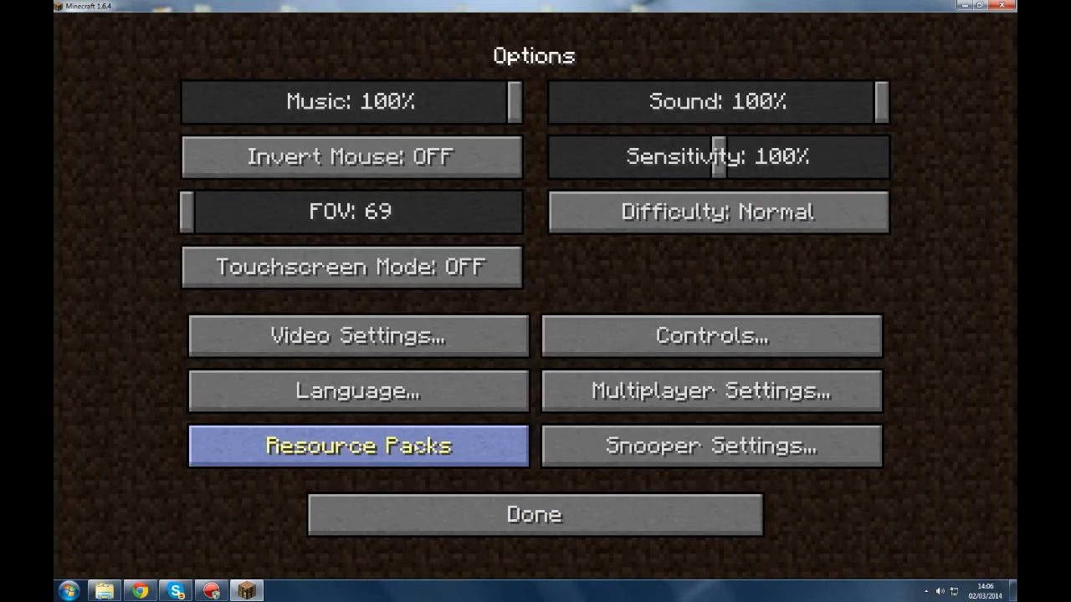
# Open the resourcepacks folder and send the old Dayz Resourcepack V1.4 archive to the recycle bin
pyautogui.click(358, 445)
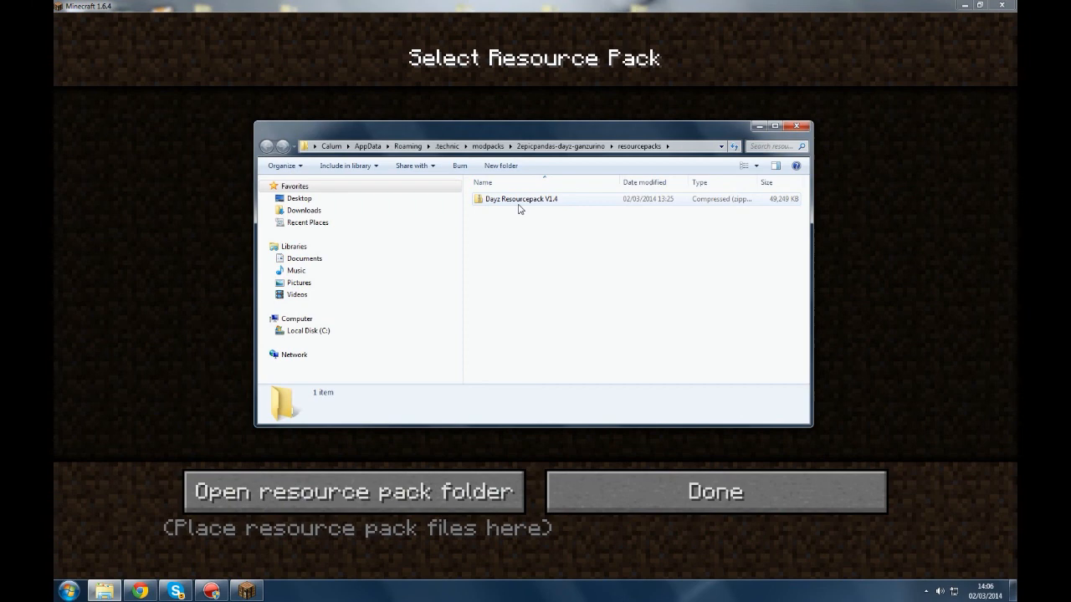
pyautogui.press('Delete')
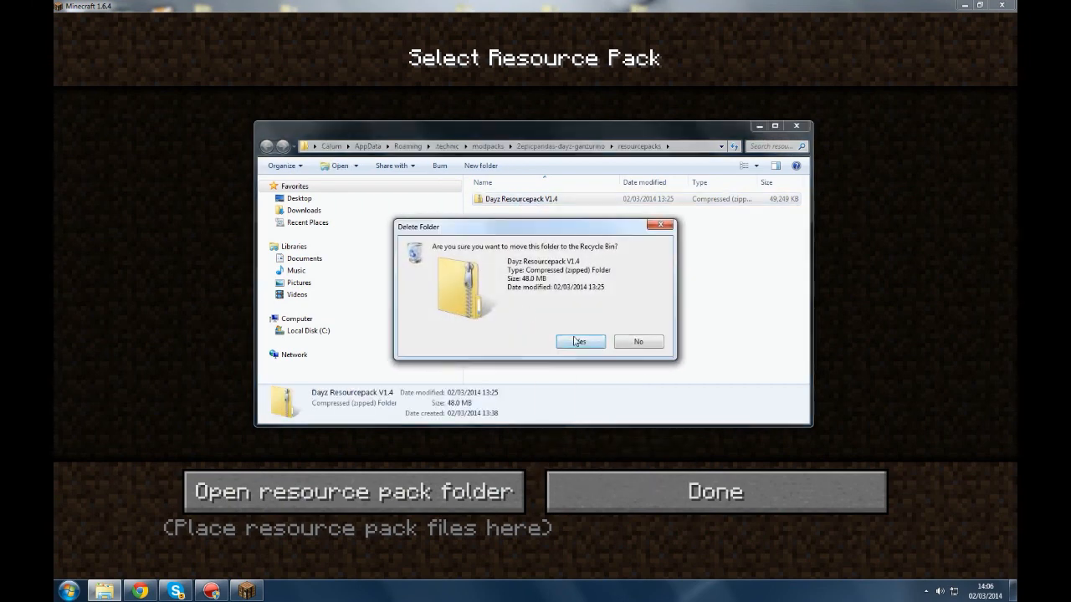
pyautogui.click(579, 341)
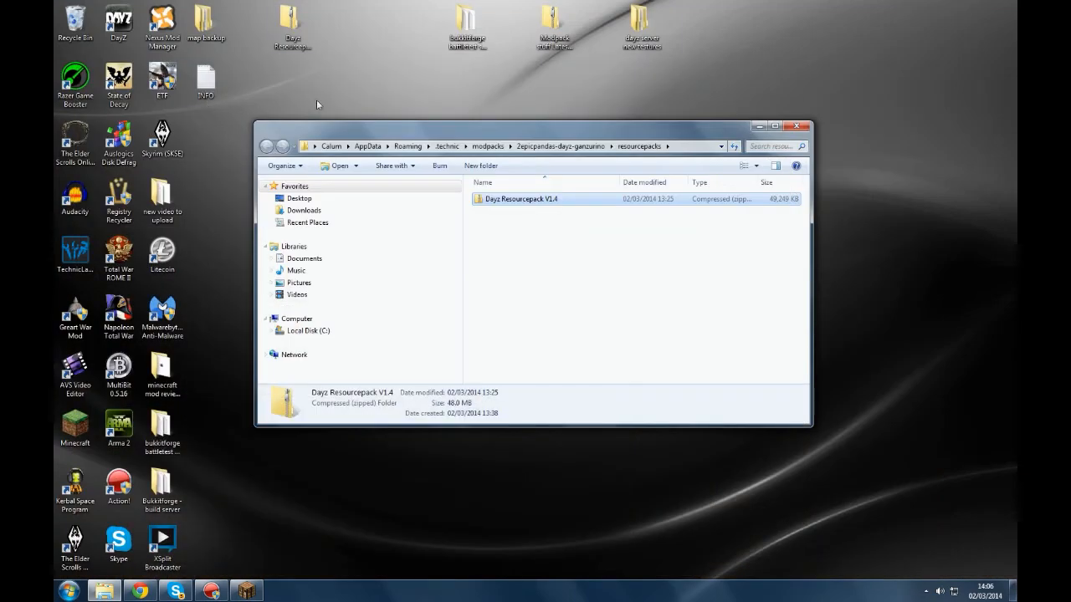
# Copy the Dayz Resourcepack V1.4 zip from the desktop into resourcepacks, keeping both files
pyautogui.rightClick(291, 30)
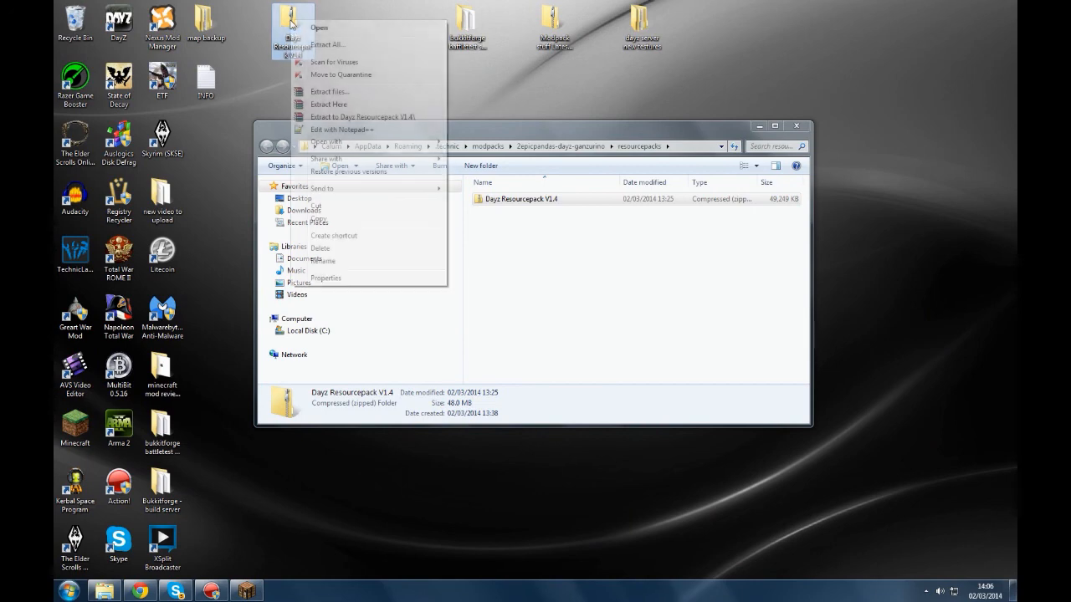
pyautogui.rightClick(585, 335)
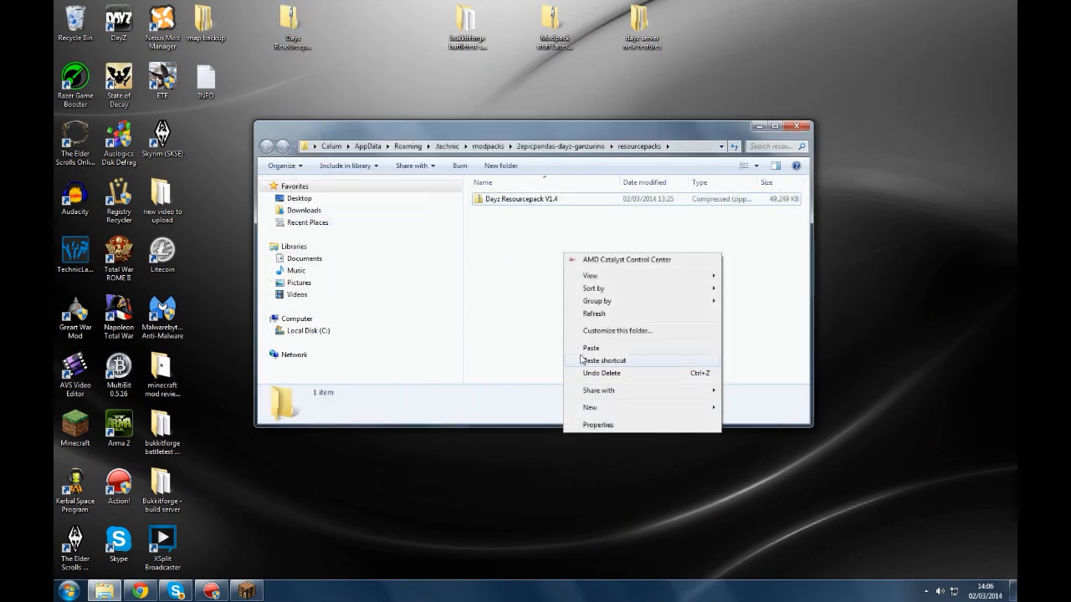
pyautogui.click(591, 346)
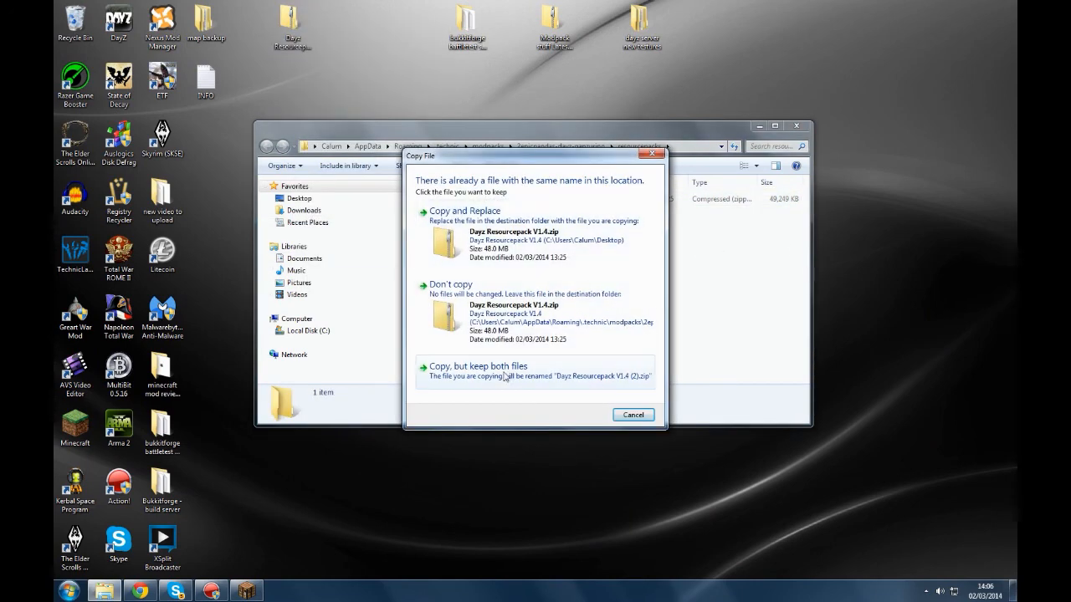
pyautogui.click(479, 365)
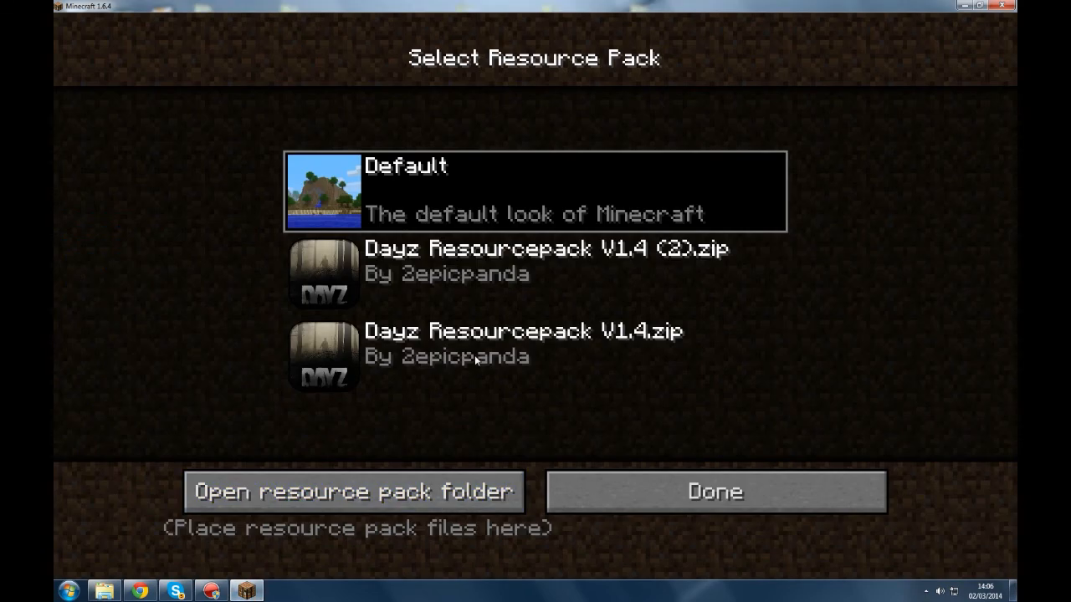
pyautogui.moveTo(442, 408)
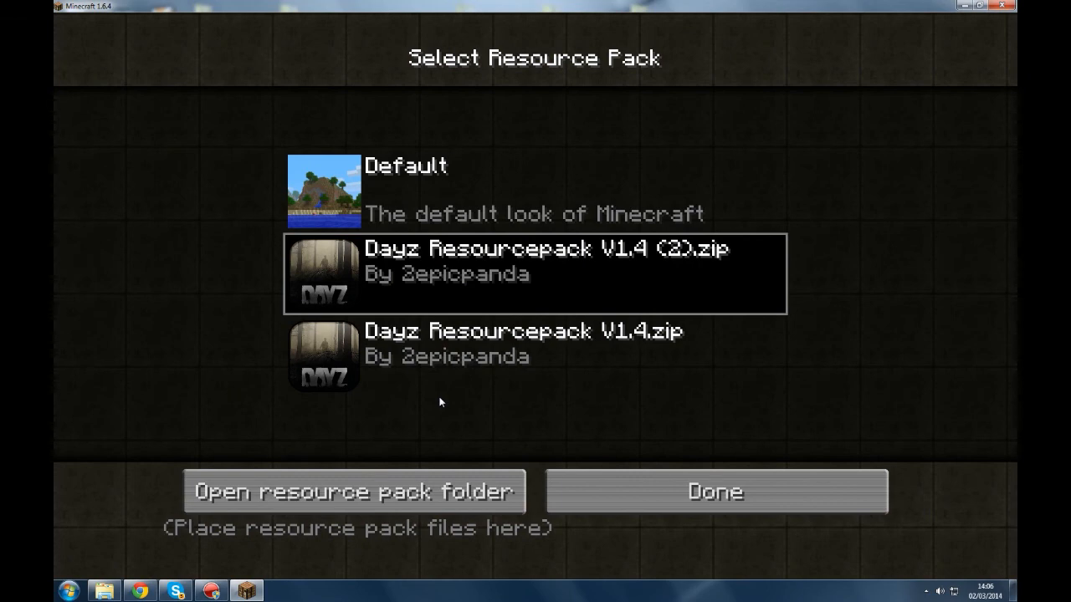
pyautogui.moveTo(684, 393)
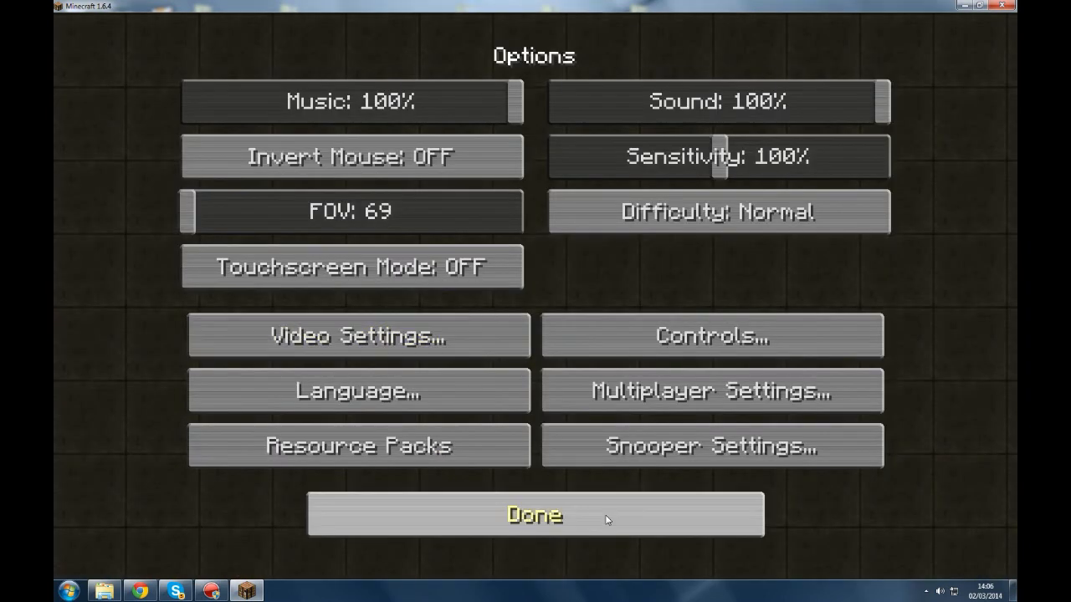
# Confirm the DayZ resource pack in Options and play the 2epicpanda first test world
pyautogui.click(536, 516)
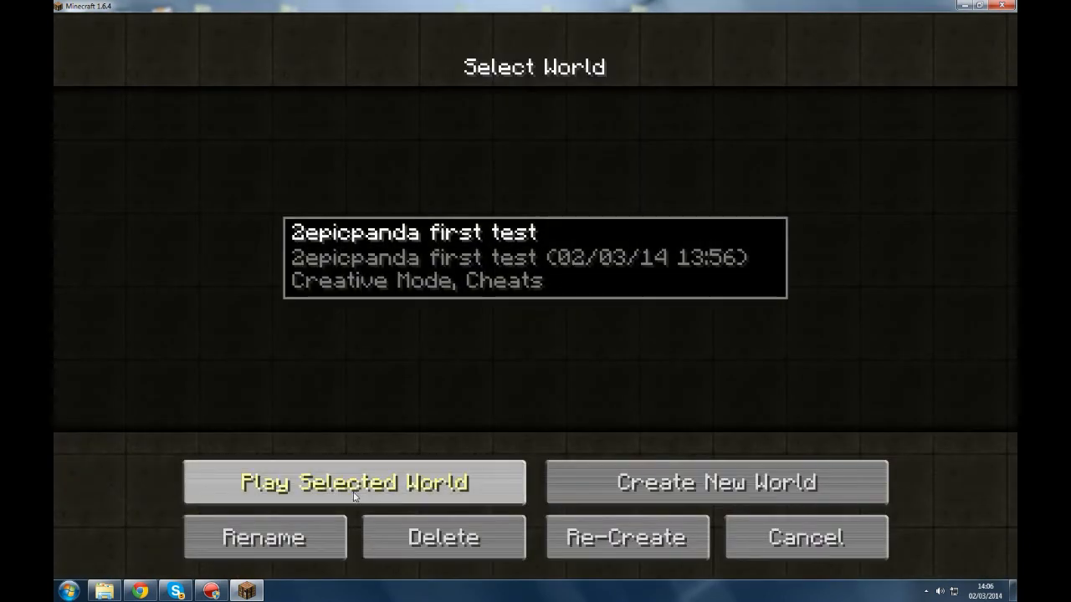
pyautogui.click(353, 482)
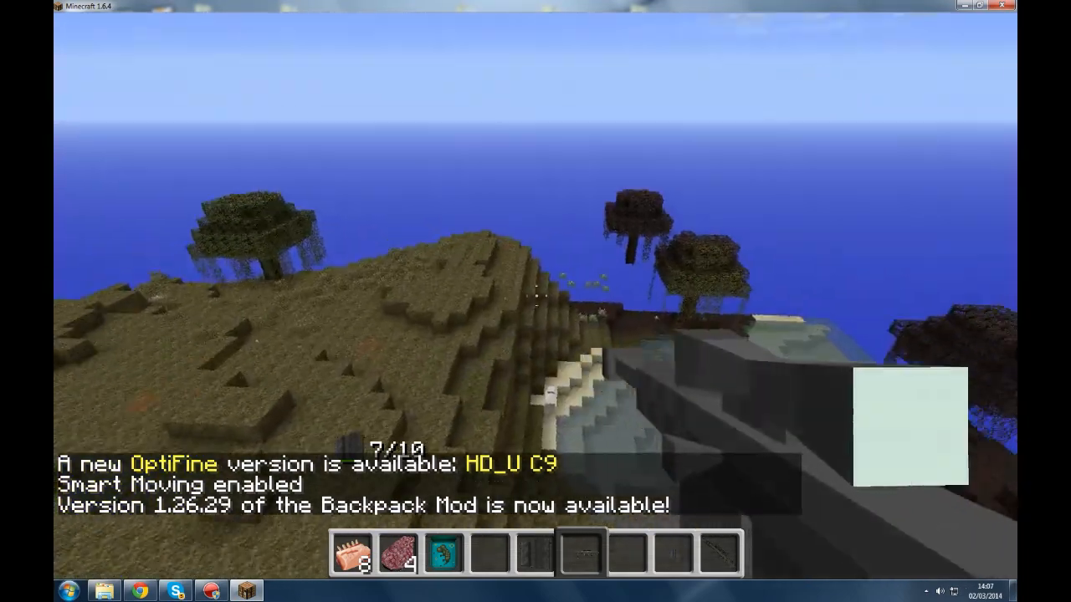
pyautogui.moveTo(536, 302)
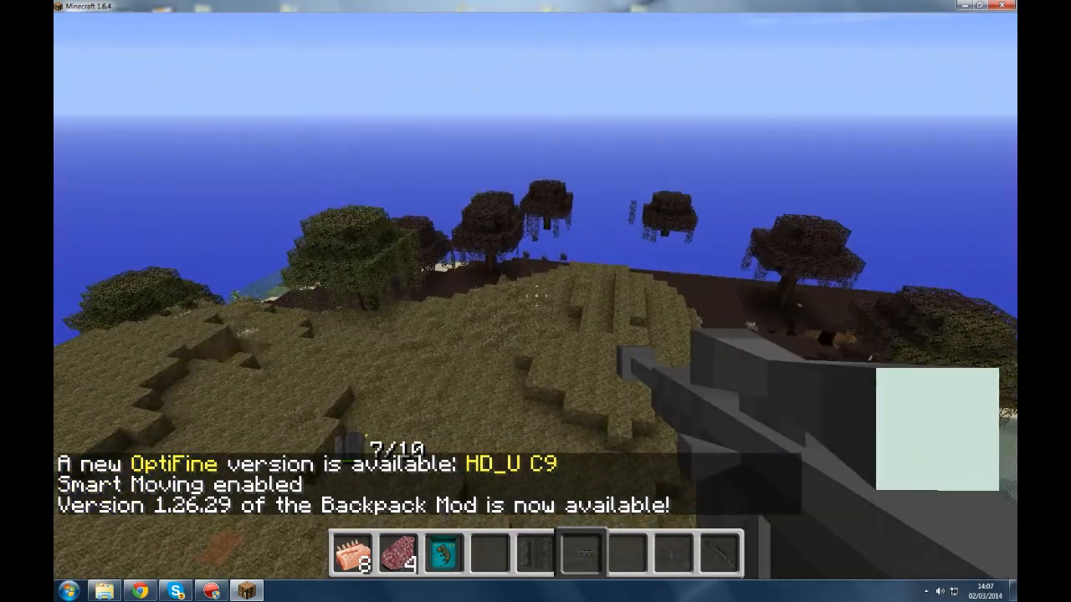
pyautogui.moveTo(535, 302)
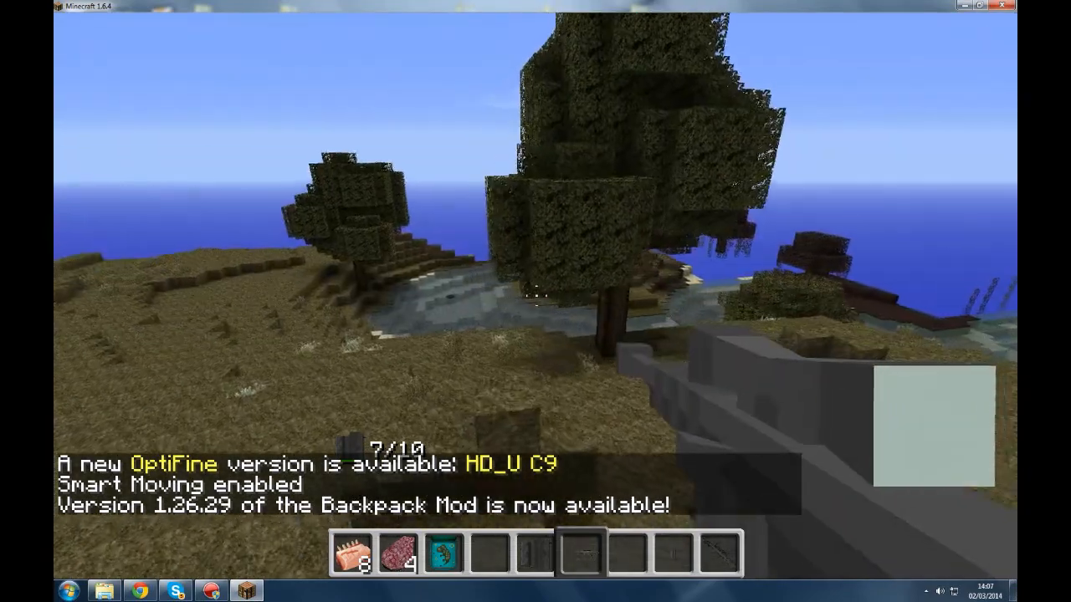
pyautogui.moveTo(535, 301)
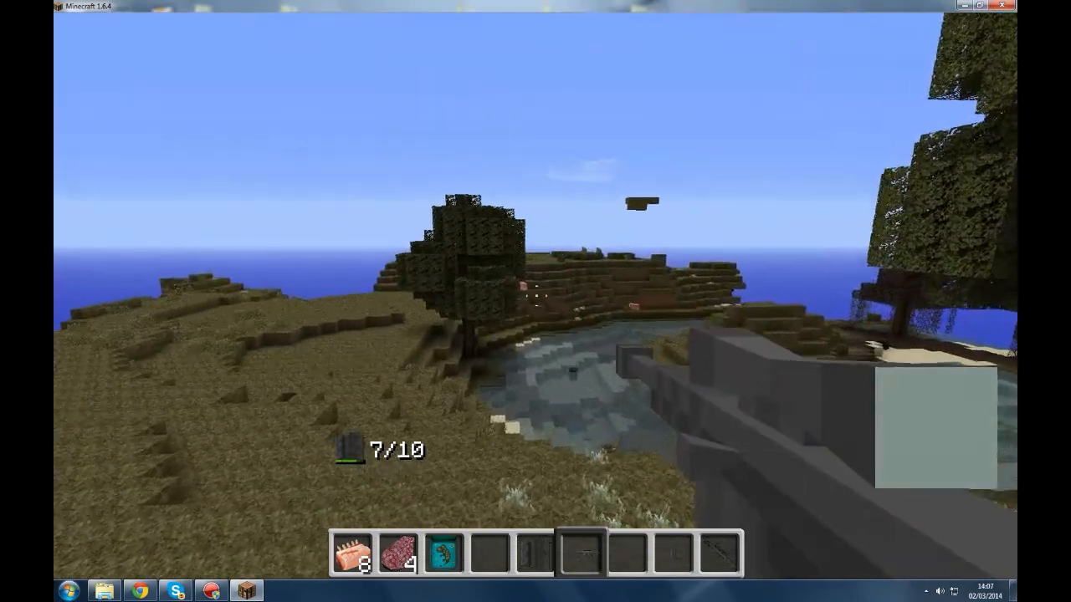
pyautogui.moveTo(536, 301)
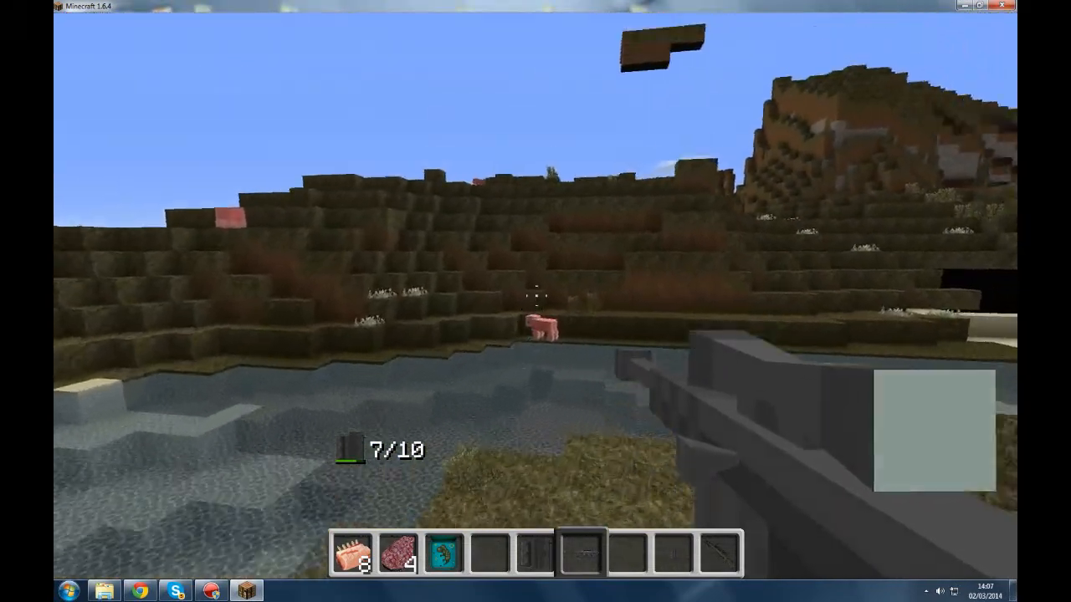
pyautogui.moveTo(536, 301)
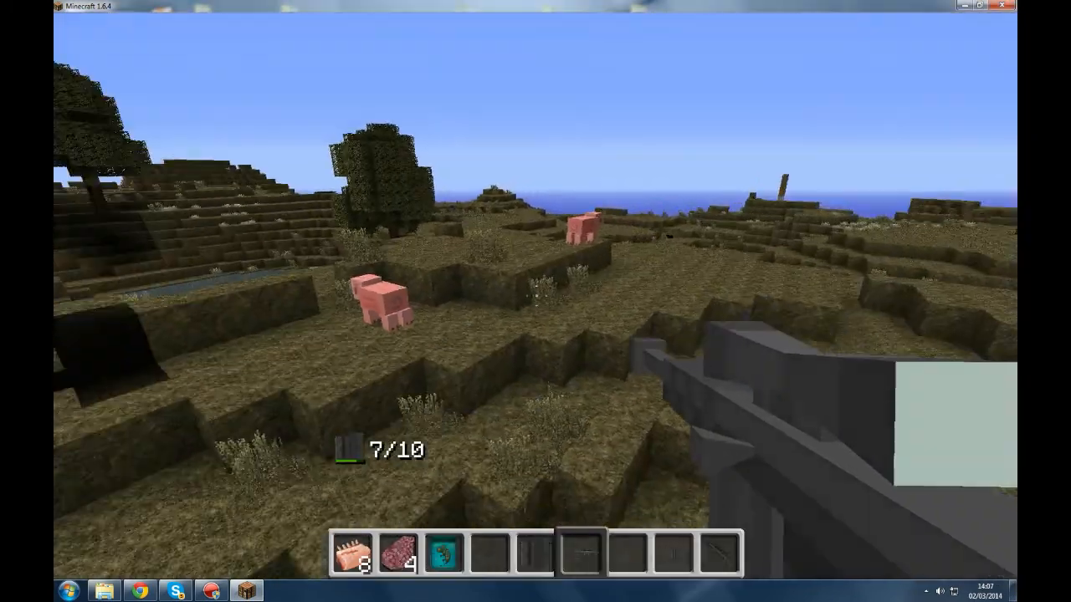
pyautogui.moveTo(535, 301)
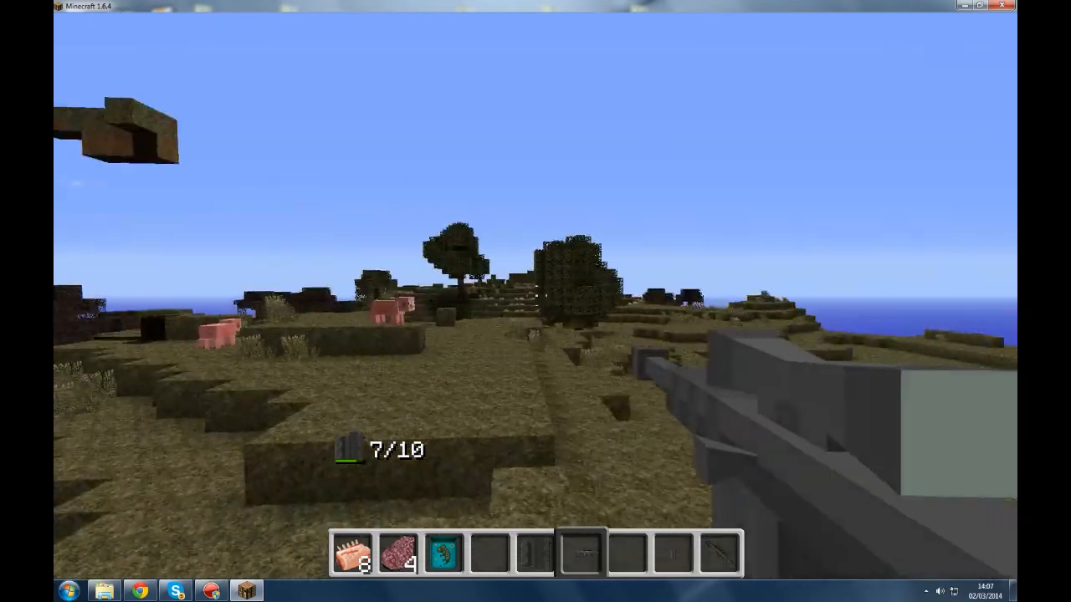
pyautogui.moveTo(535, 301)
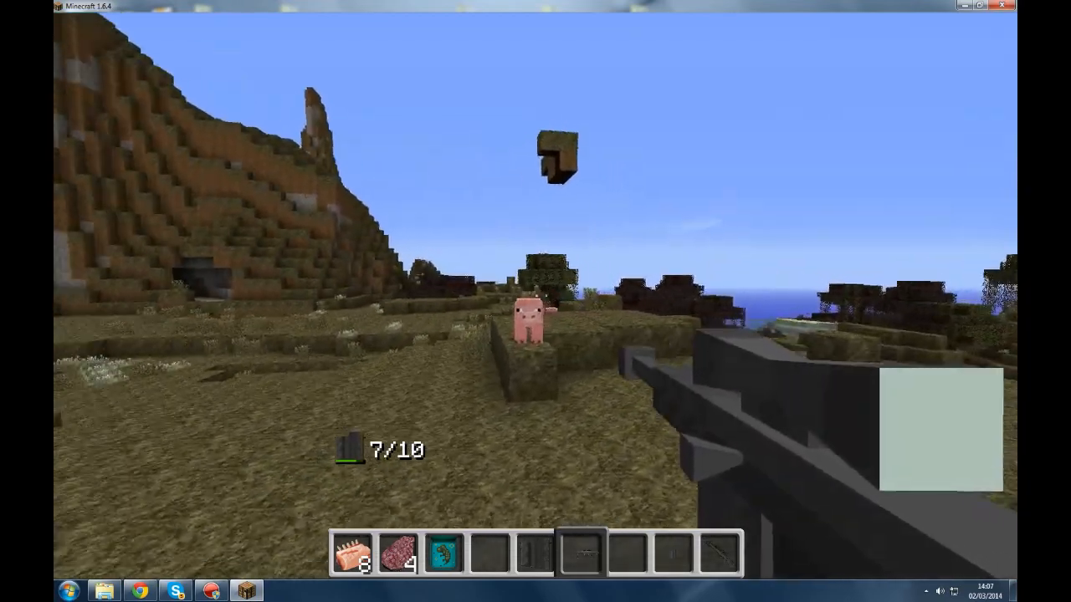
pyautogui.moveTo(535, 301)
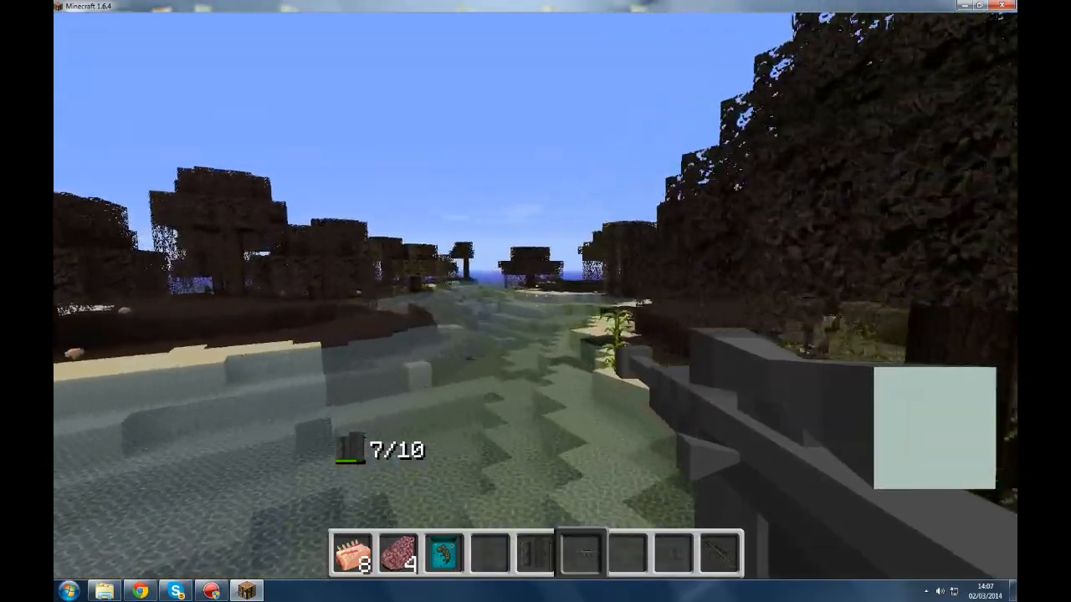
pyautogui.moveTo(536, 301)
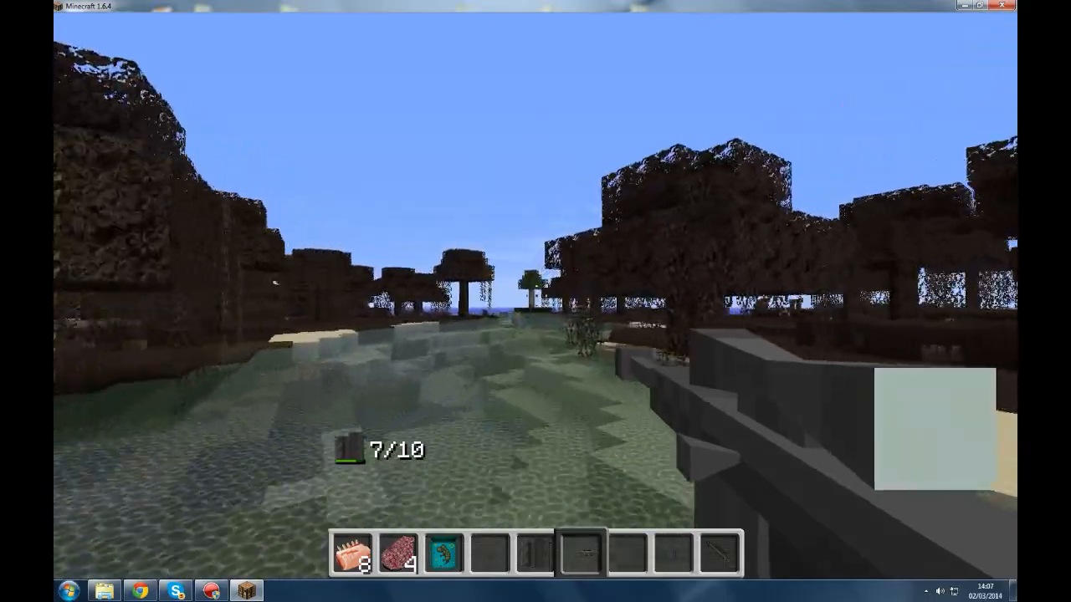
pyautogui.moveTo(536, 301)
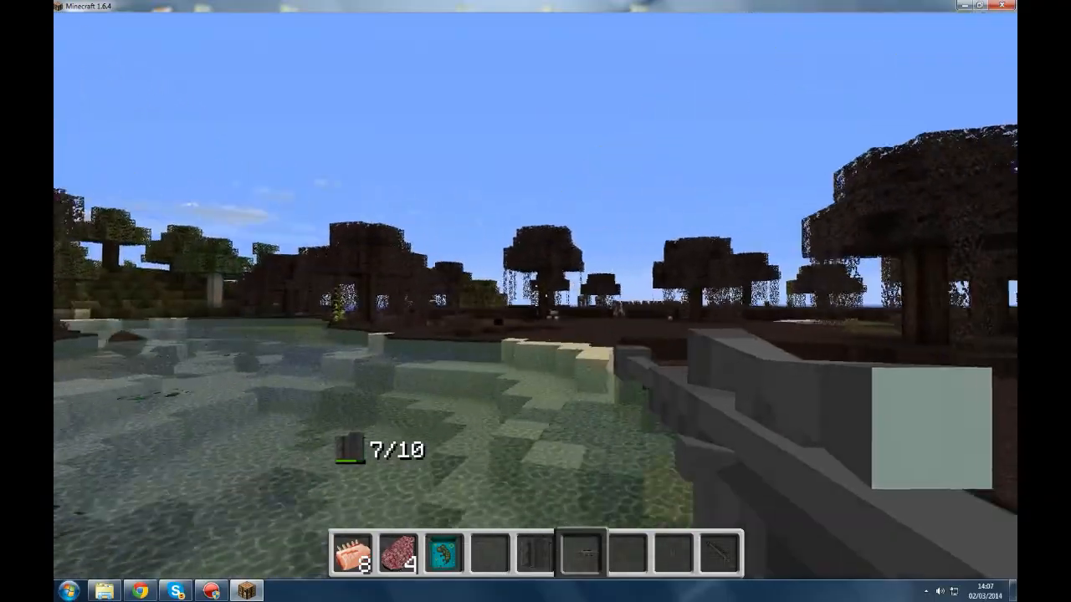